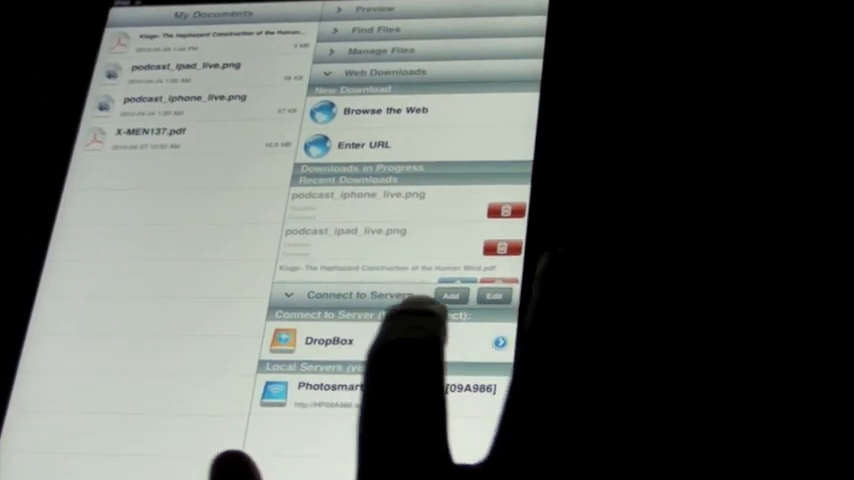
# Open GoodReader's Help window listing topics on viewing and transferring files.
pyautogui.click(328, 341)
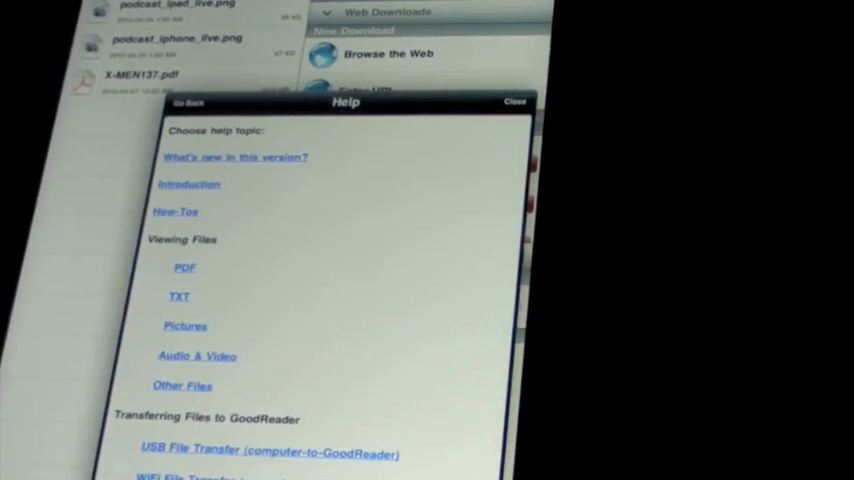
# Scroll the Help topics, then close Help and pick podcast_iphone_live.png in My Documents.
pyautogui.scroll(-3)
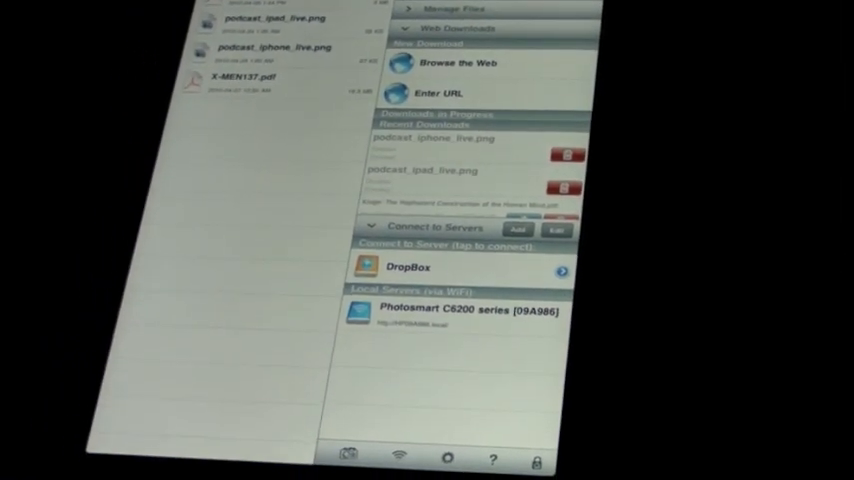
pyautogui.click(280, 47)
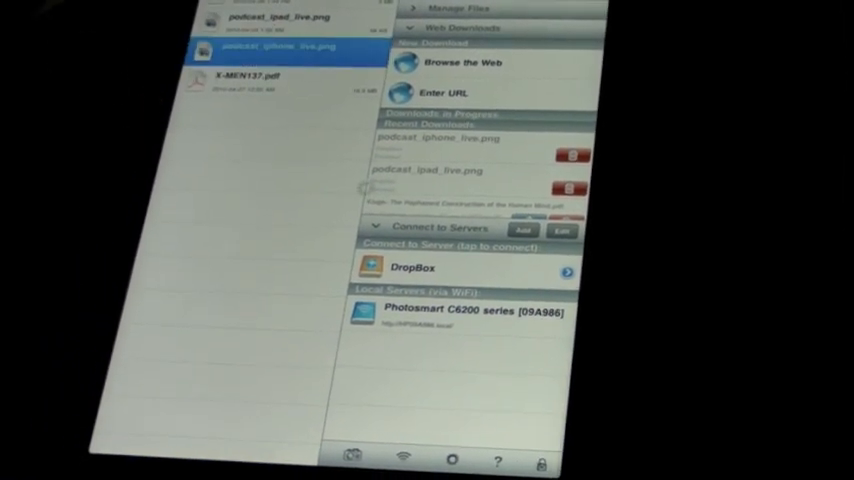